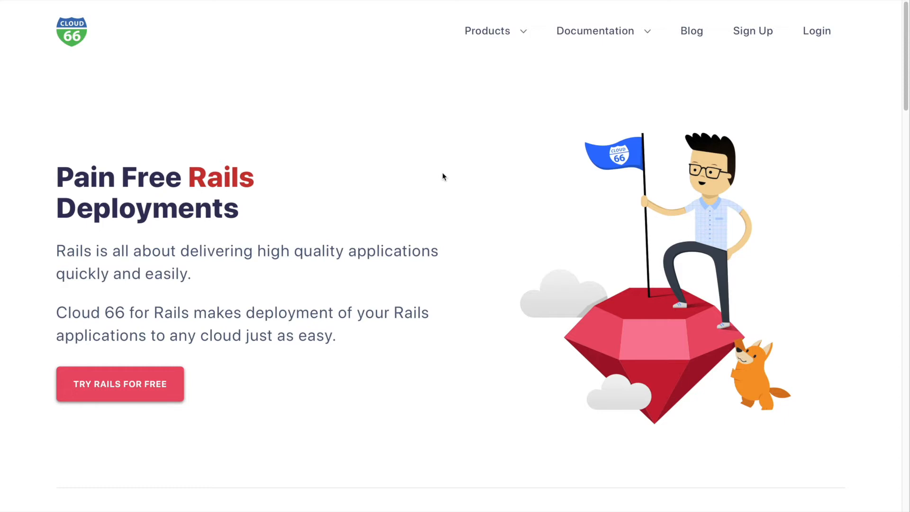
{"action": "mouse_move", "coordinate": [422, 264]}
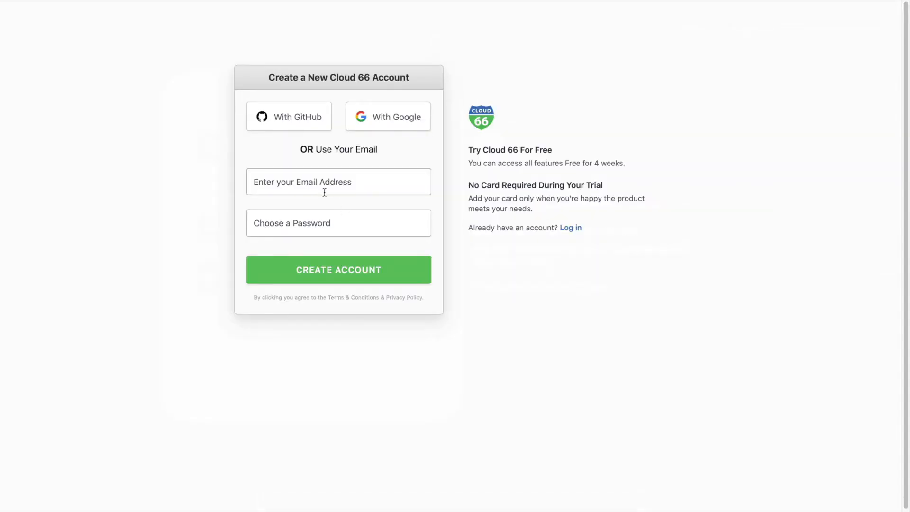
{"action": "type", "text": "myname@mybusiness.com"}
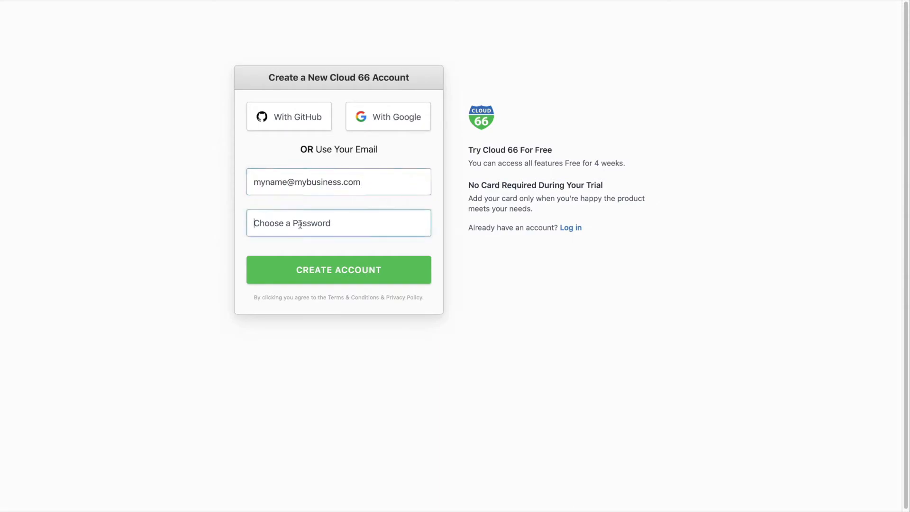
{"action": "left_click", "coordinate": [338, 269]}
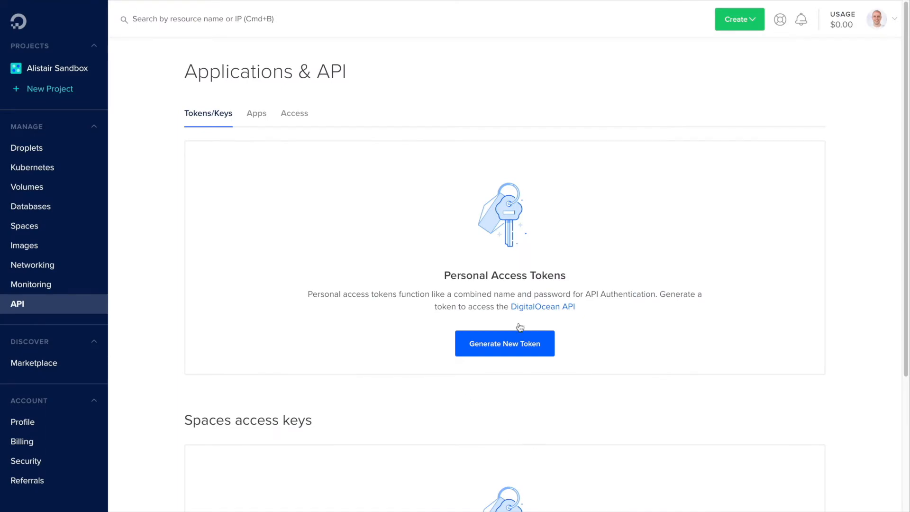
Generate a read-write DigitalOcean personal access token named 'Key' and copy it.
{"action": "left_click", "coordinate": [504, 343]}
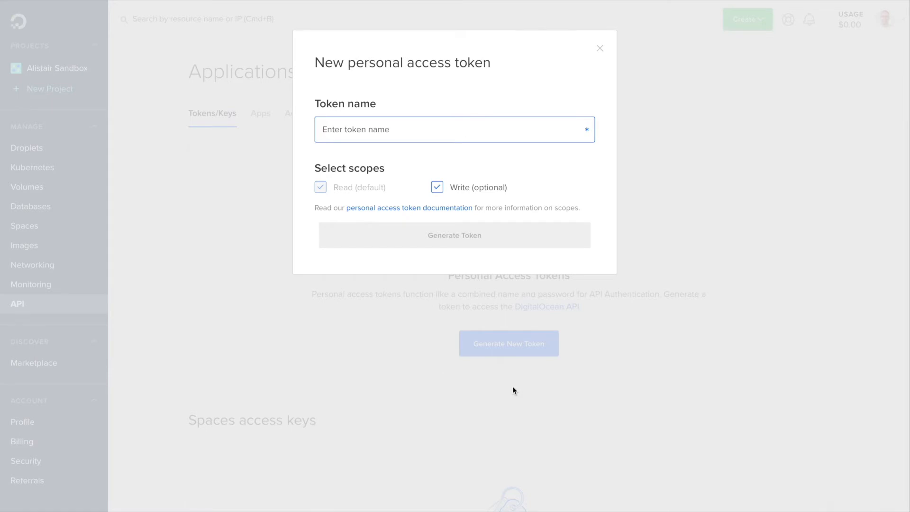
{"action": "type", "text": "Key"}
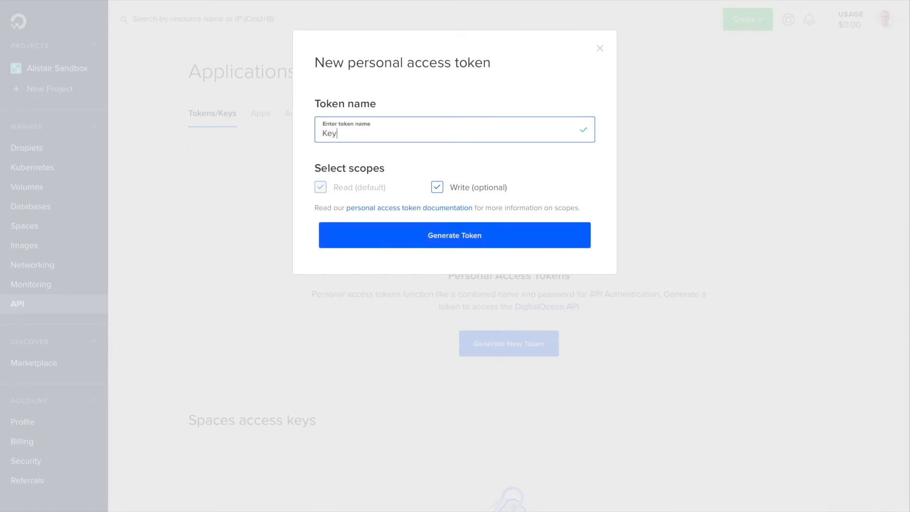
{"action": "left_click", "coordinate": [455, 235]}
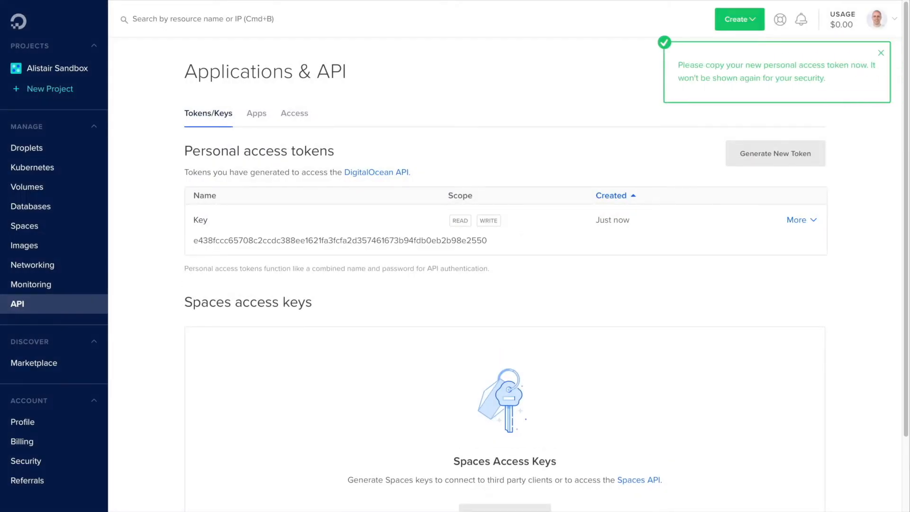
{"action": "left_click", "coordinate": [881, 53]}
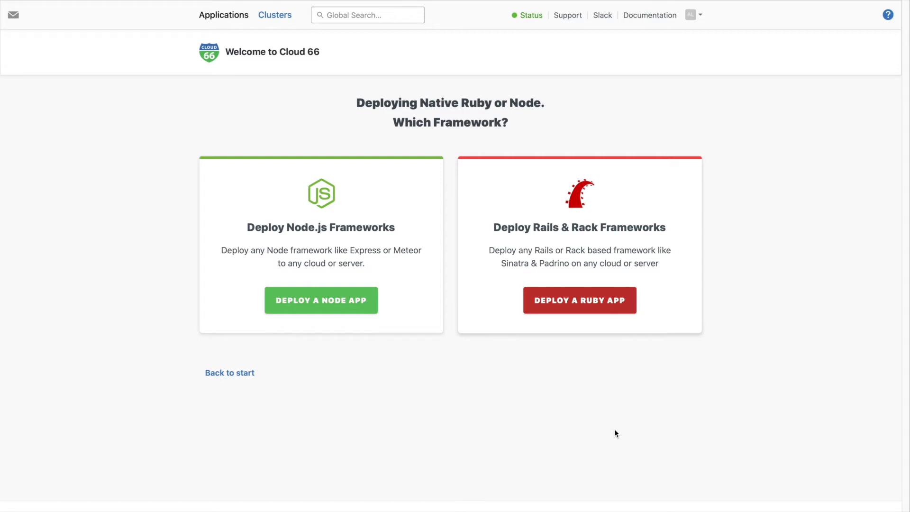
Start a Rails app deployment with GitHub as provider and reveal the rails-postgresql clone address.
{"action": "left_click", "coordinate": [579, 300]}
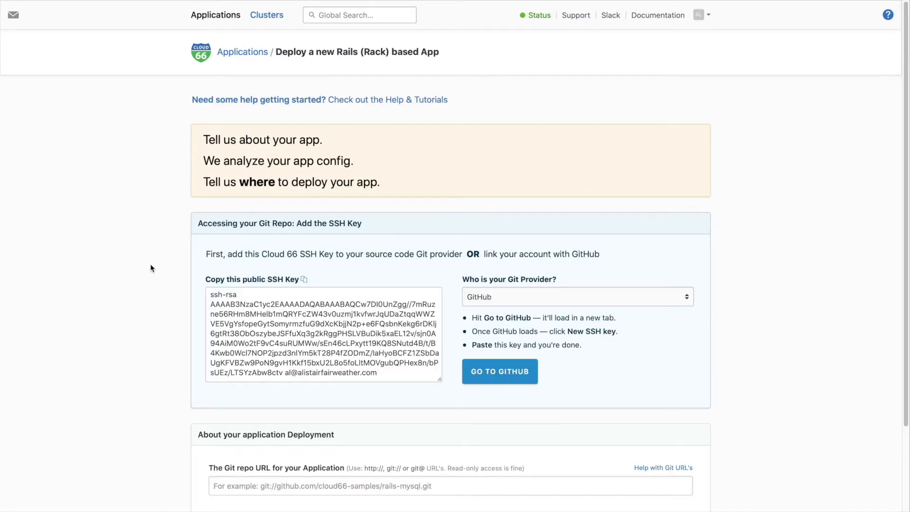
{"action": "mouse_move", "coordinate": [155, 271]}
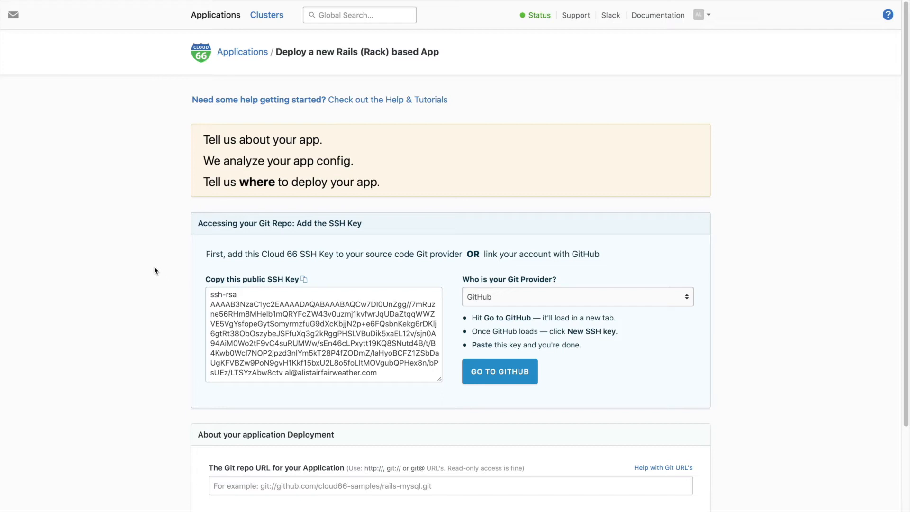
{"action": "left_click", "coordinate": [303, 280]}
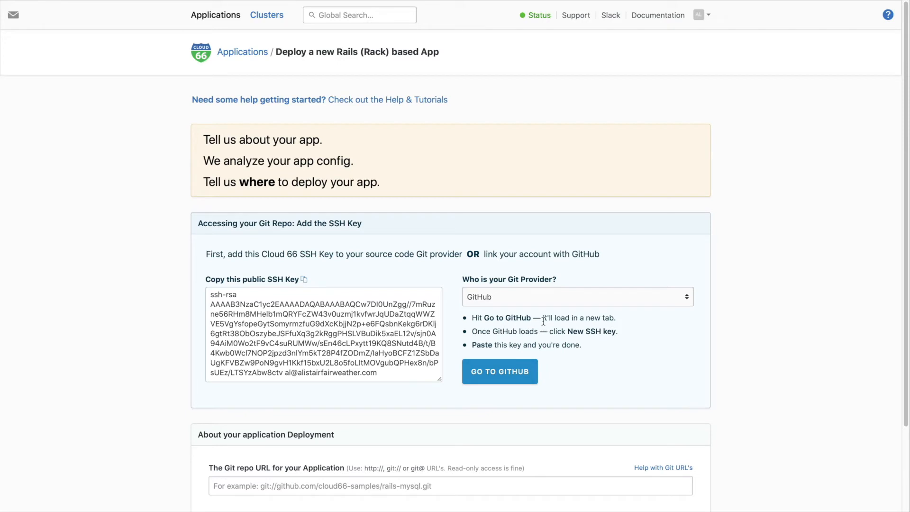
{"action": "left_click", "coordinate": [577, 297]}
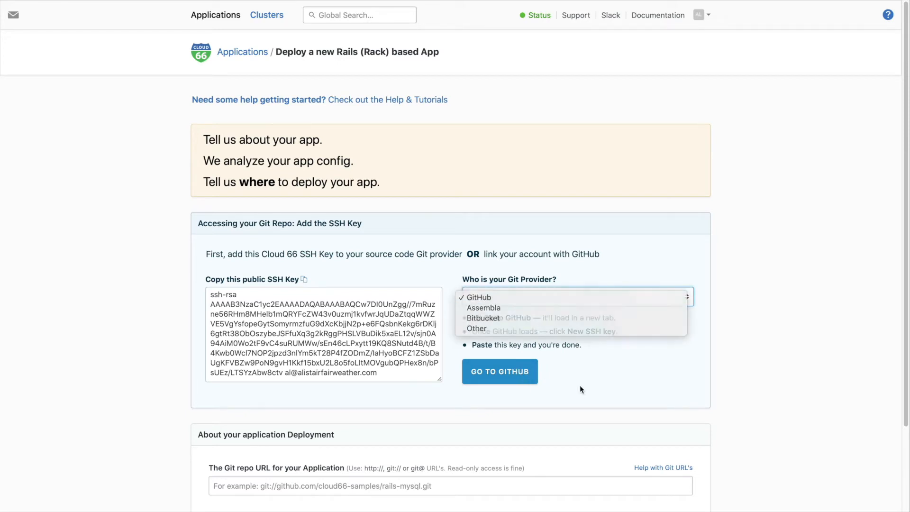
{"action": "left_click", "coordinate": [499, 371]}
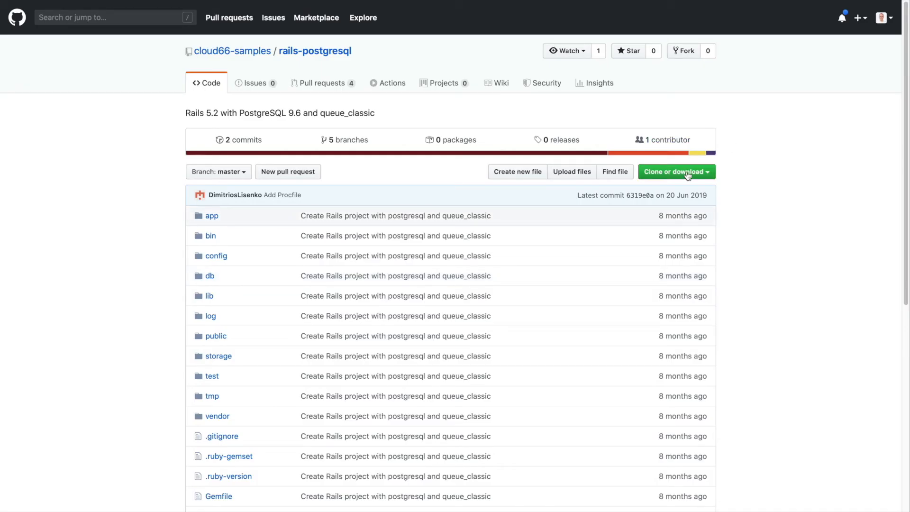
{"action": "left_click", "coordinate": [675, 171]}
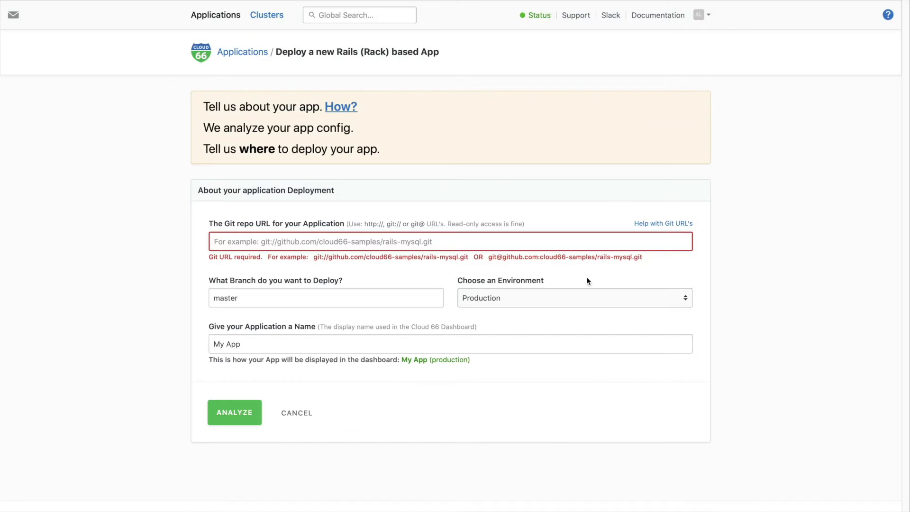
{"action": "type", "text": "git@github.com:cloud66-samples/rails-postgresql.git"}
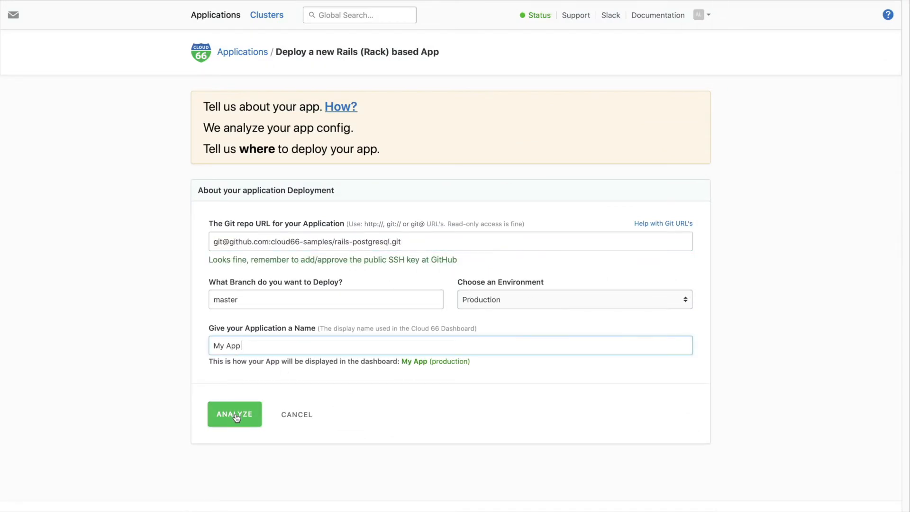
{"action": "left_click", "coordinate": [235, 414]}
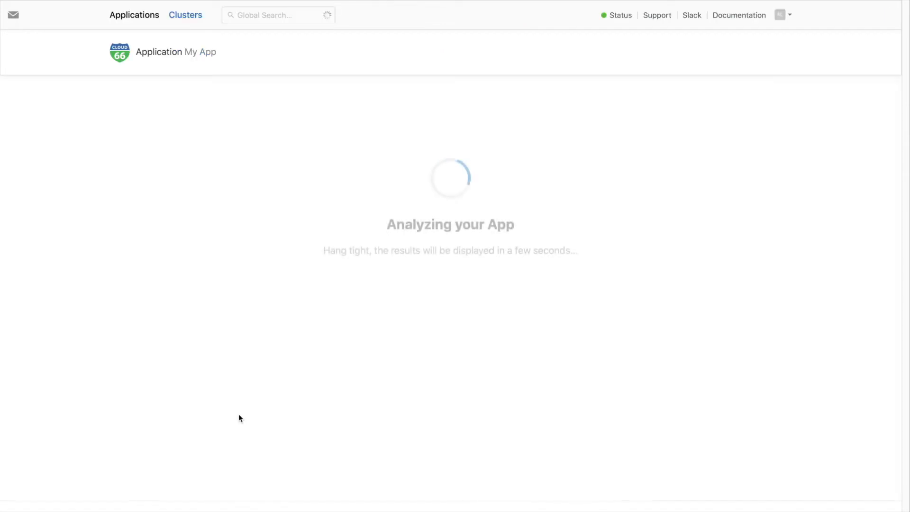
{"action": "mouse_move", "coordinate": [269, 341]}
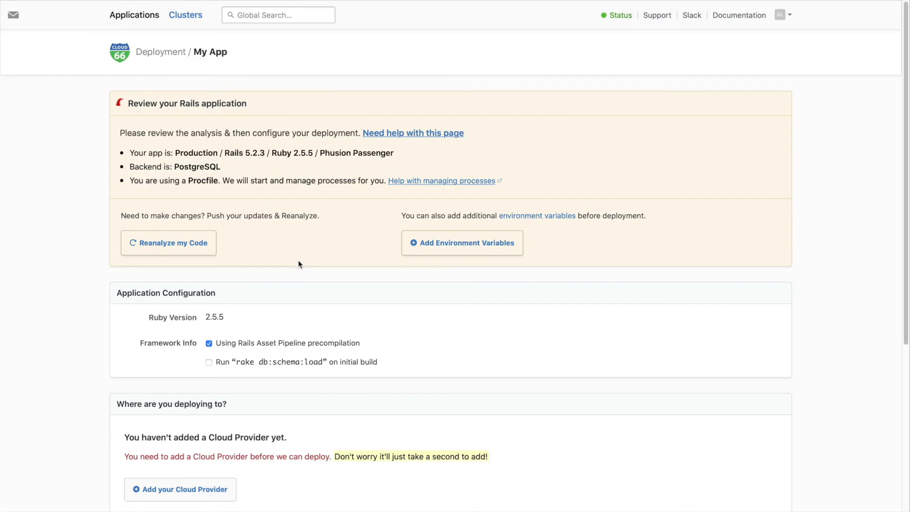
{"action": "mouse_move", "coordinate": [235, 369]}
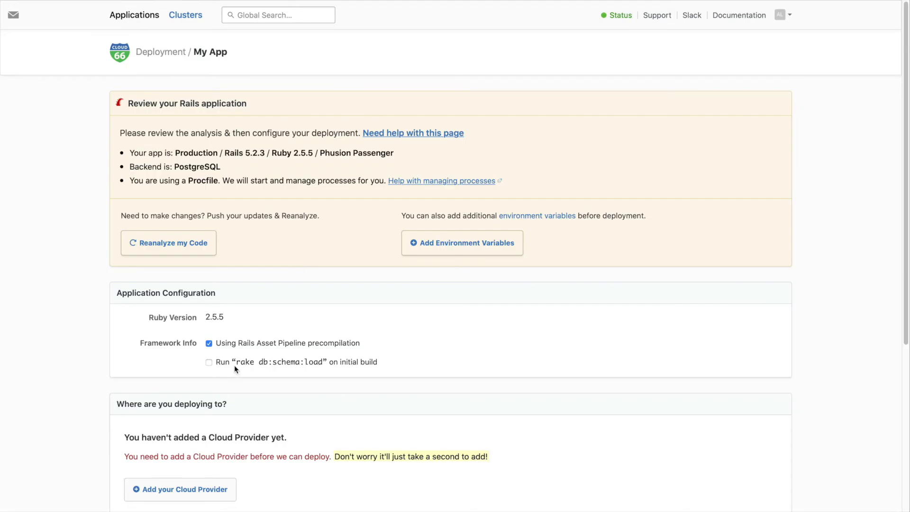
{"action": "mouse_move", "coordinate": [180, 248]}
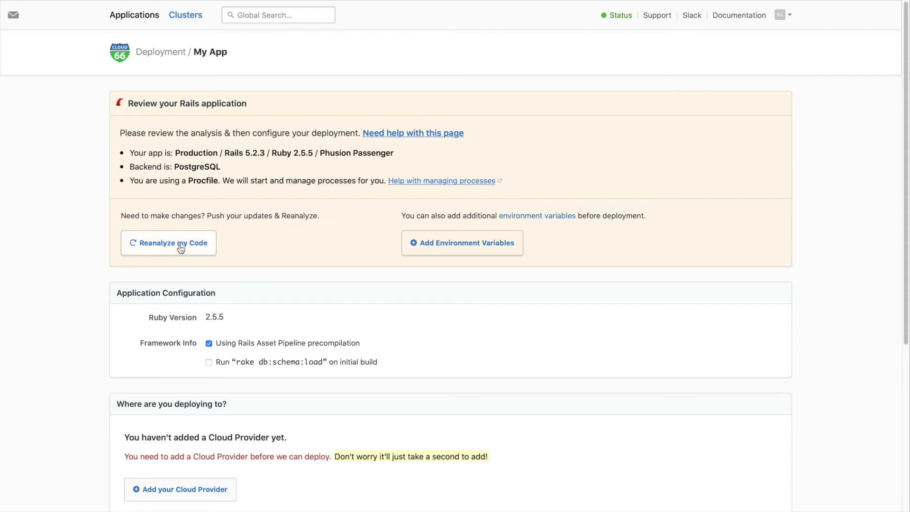
{"action": "mouse_move", "coordinate": [279, 481]}
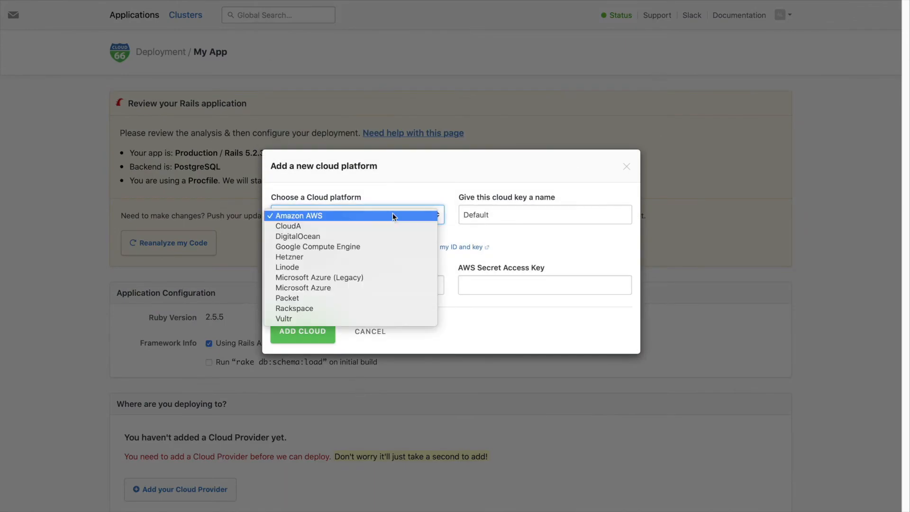
Select DigitalOcean from the cloud platform list and add it.
{"action": "left_click", "coordinate": [297, 236]}
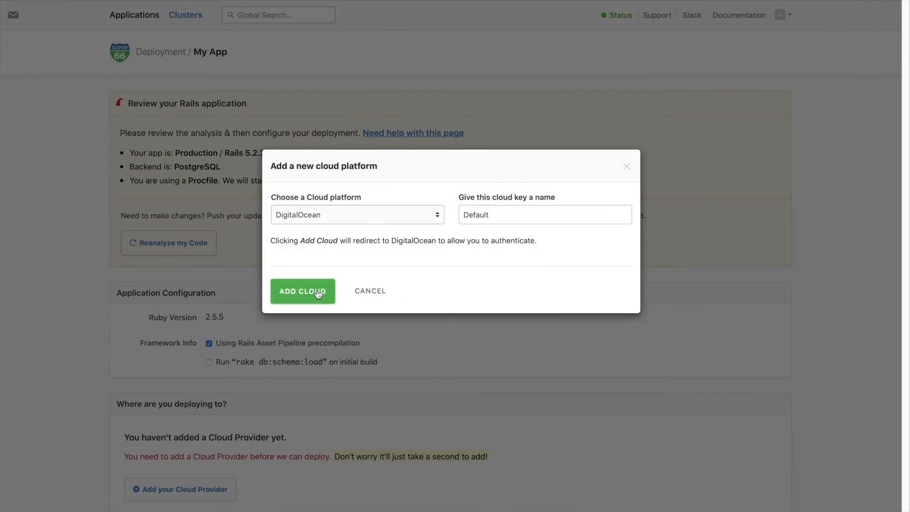
{"action": "left_click", "coordinate": [369, 290]}
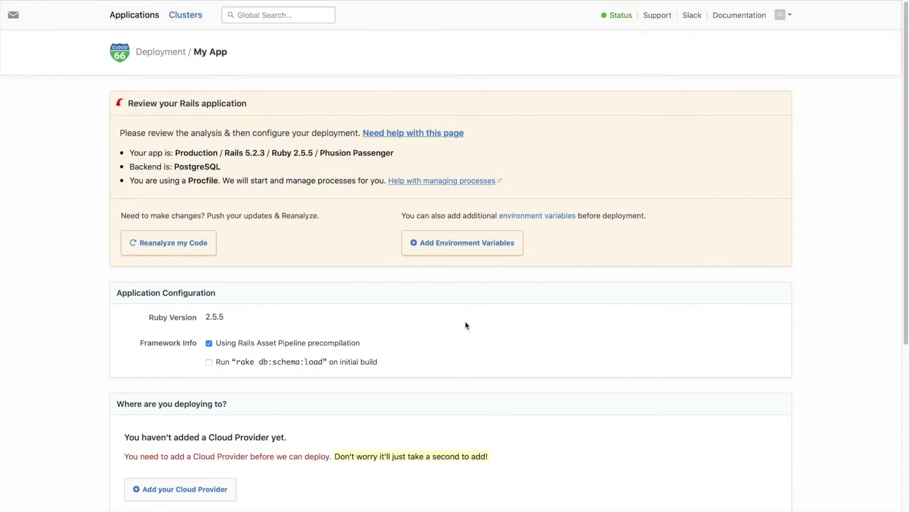
Deploy the application in the London, UK region on the 1 vCPU / 1,024MB droplet.
{"action": "left_click", "coordinate": [180, 489]}
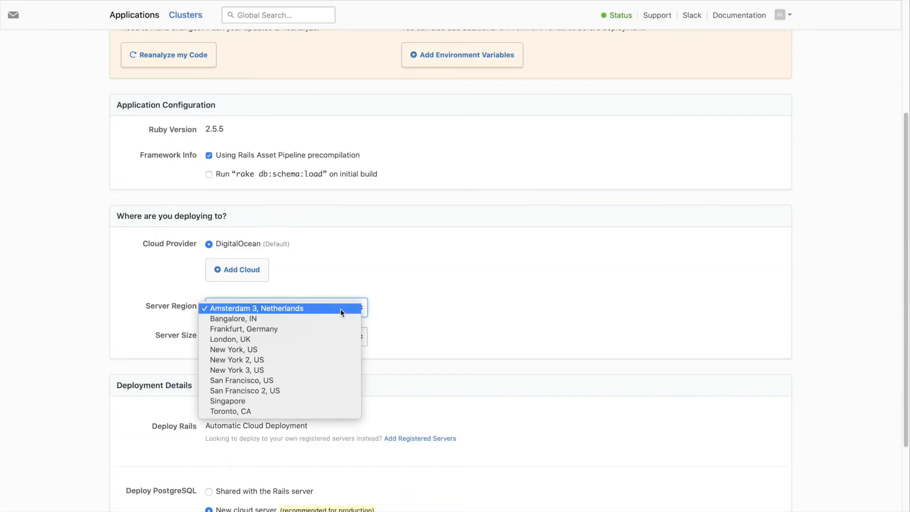
{"action": "left_click", "coordinate": [230, 339]}
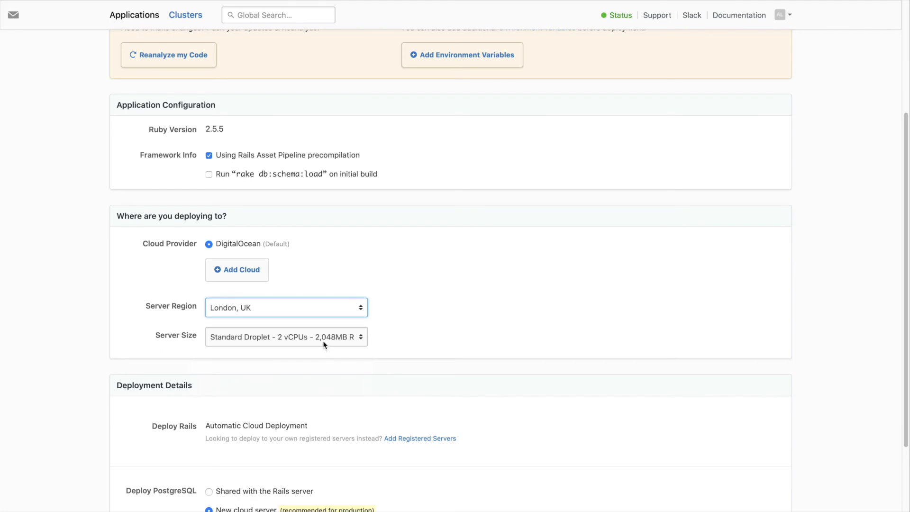
{"action": "left_click", "coordinate": [285, 336]}
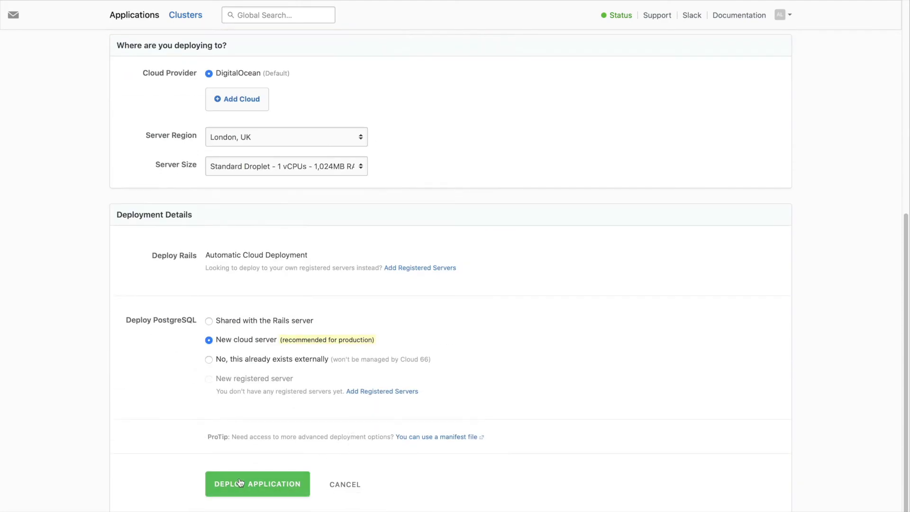
{"action": "mouse_move", "coordinate": [404, 455]}
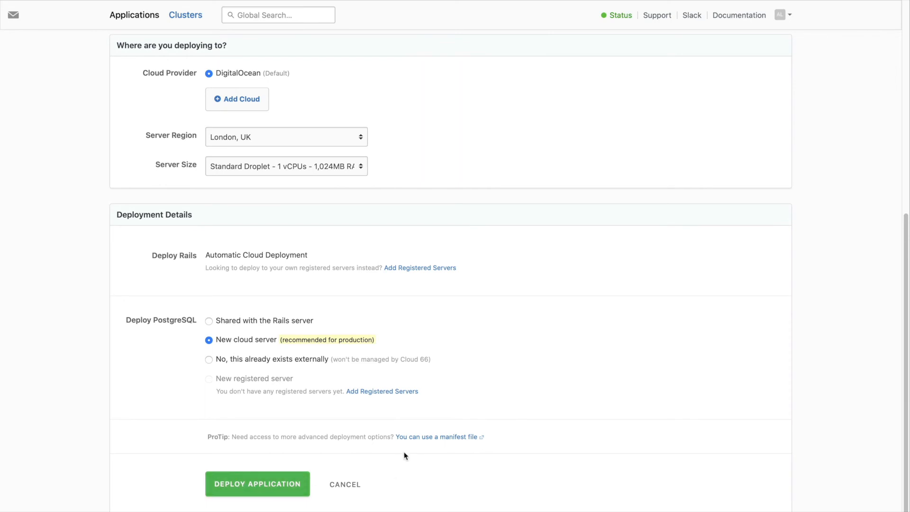
{"action": "left_click", "coordinate": [257, 484]}
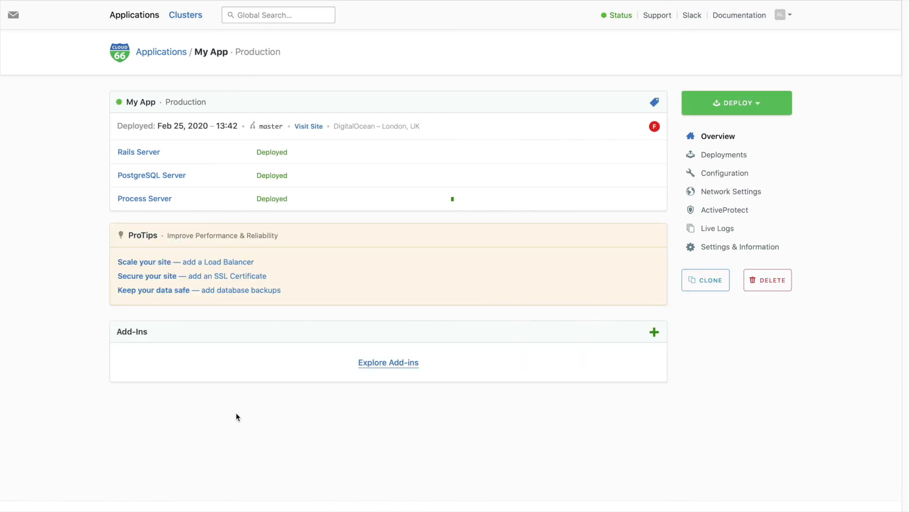
{"action": "mouse_move", "coordinate": [150, 279]}
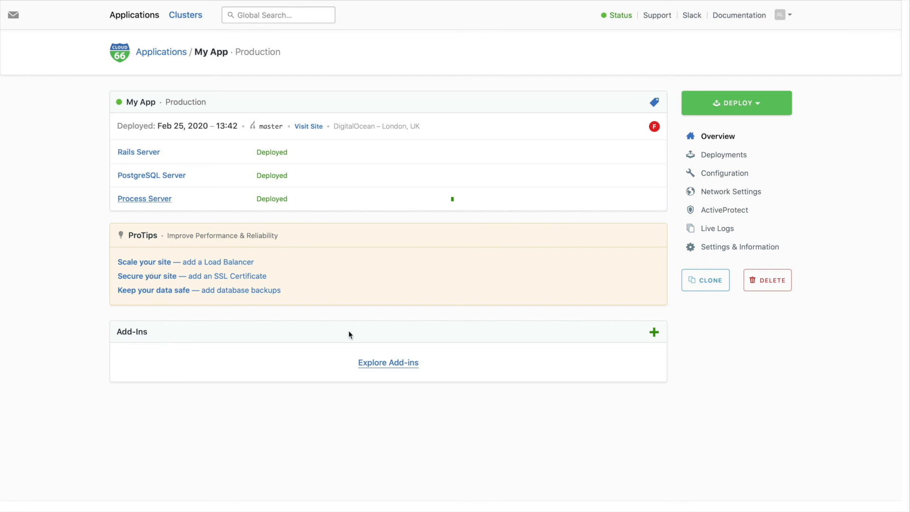
Open My App's Process Servers page from its overview.
{"action": "left_click", "coordinate": [145, 199]}
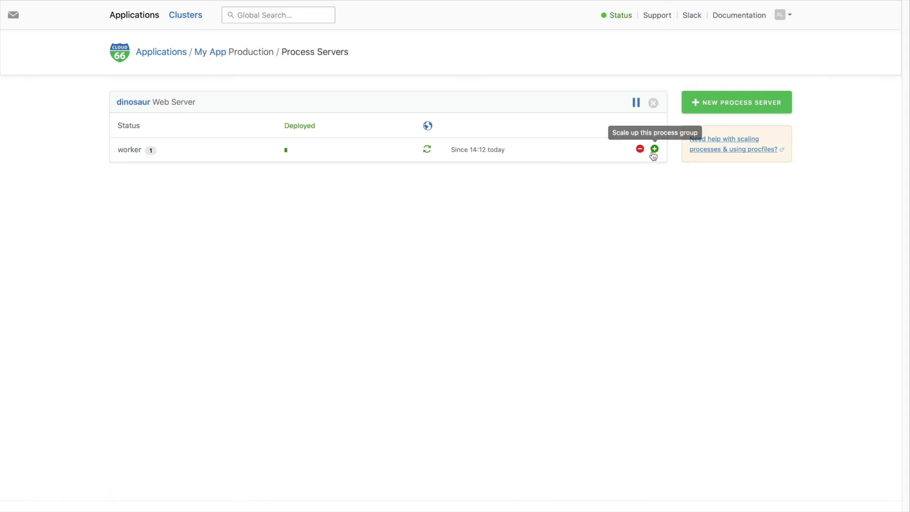